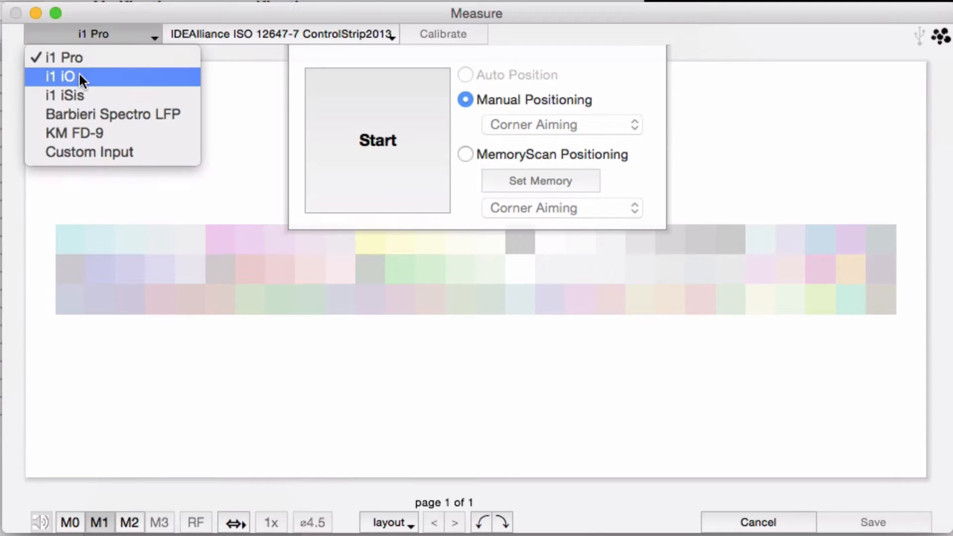
Select i1 iO as the measuring instrument in place of i1 Pro.
left_click(59, 77)
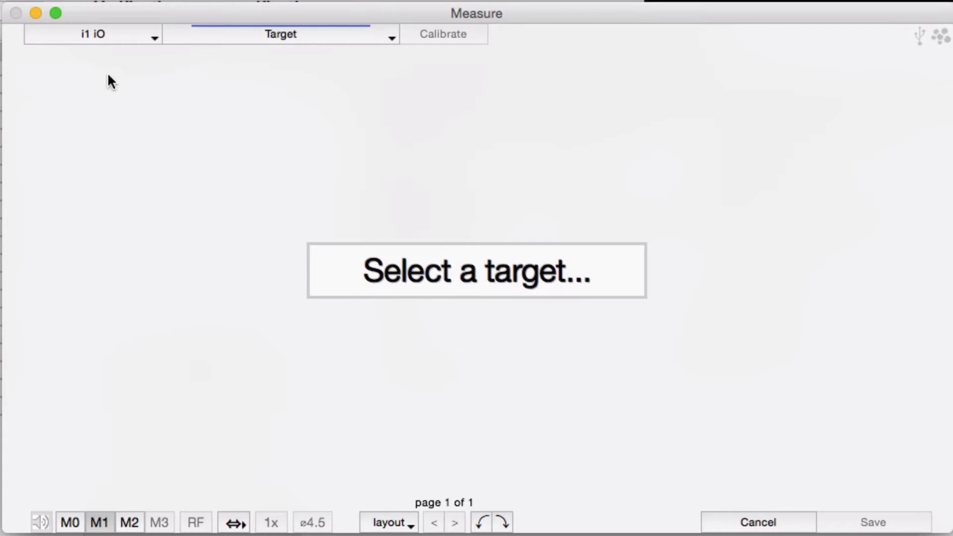
Choose IDEAlliance ISO 12647-7 ControlStrip2009 from the target list.
left_click(280, 33)
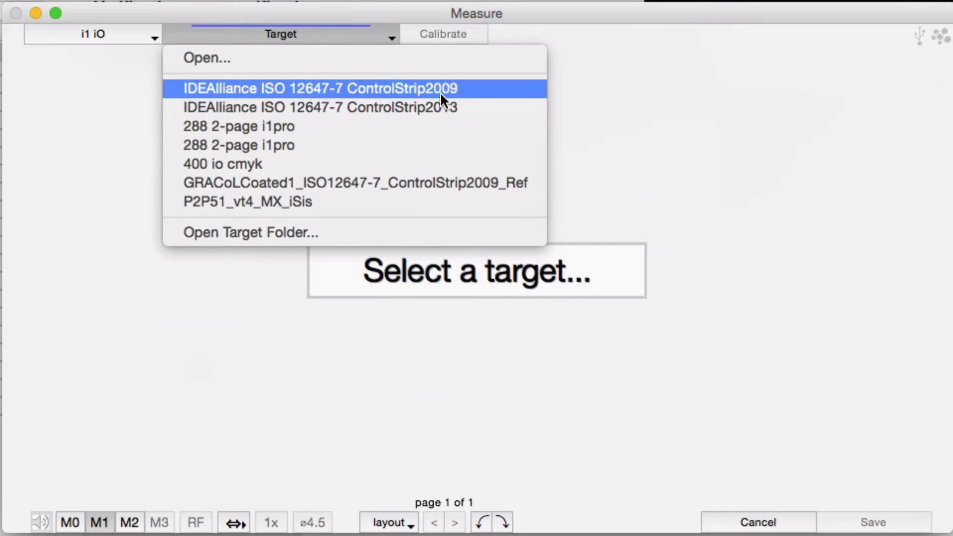
left_click(321, 89)
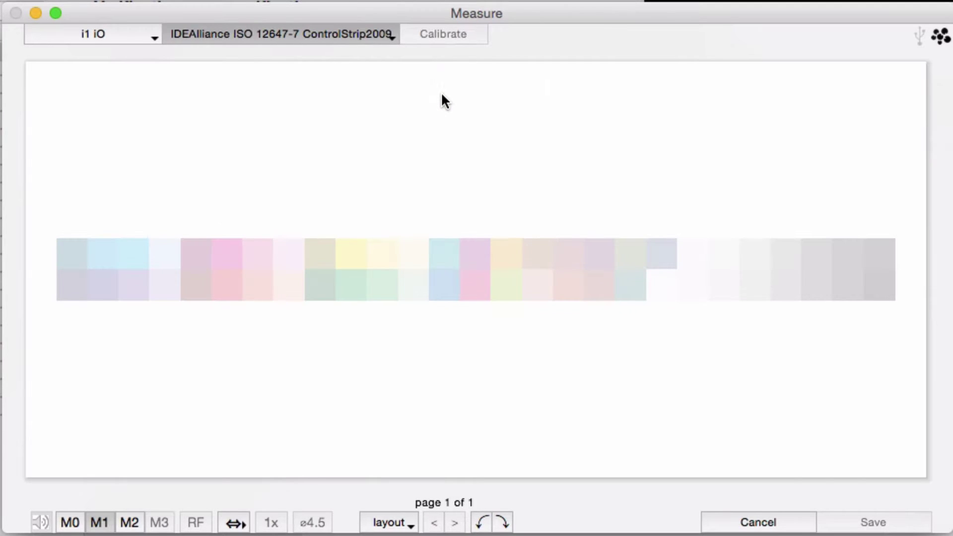